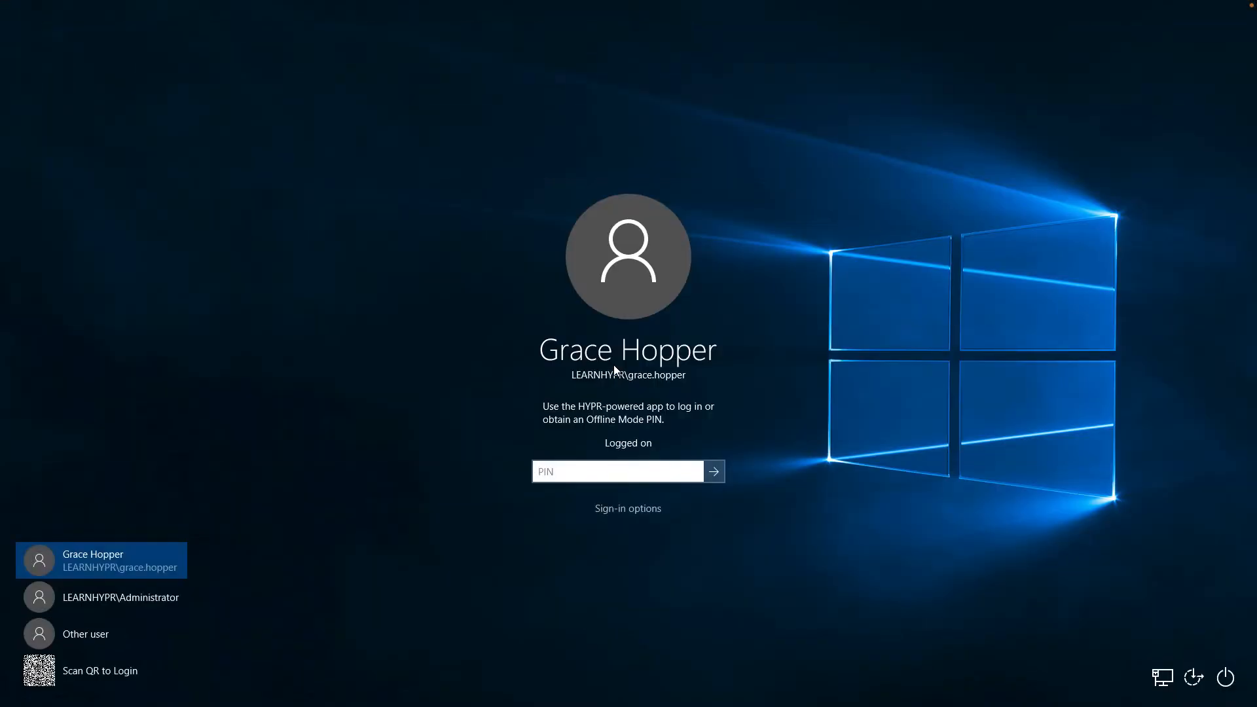
pyautogui.moveTo(99, 670)
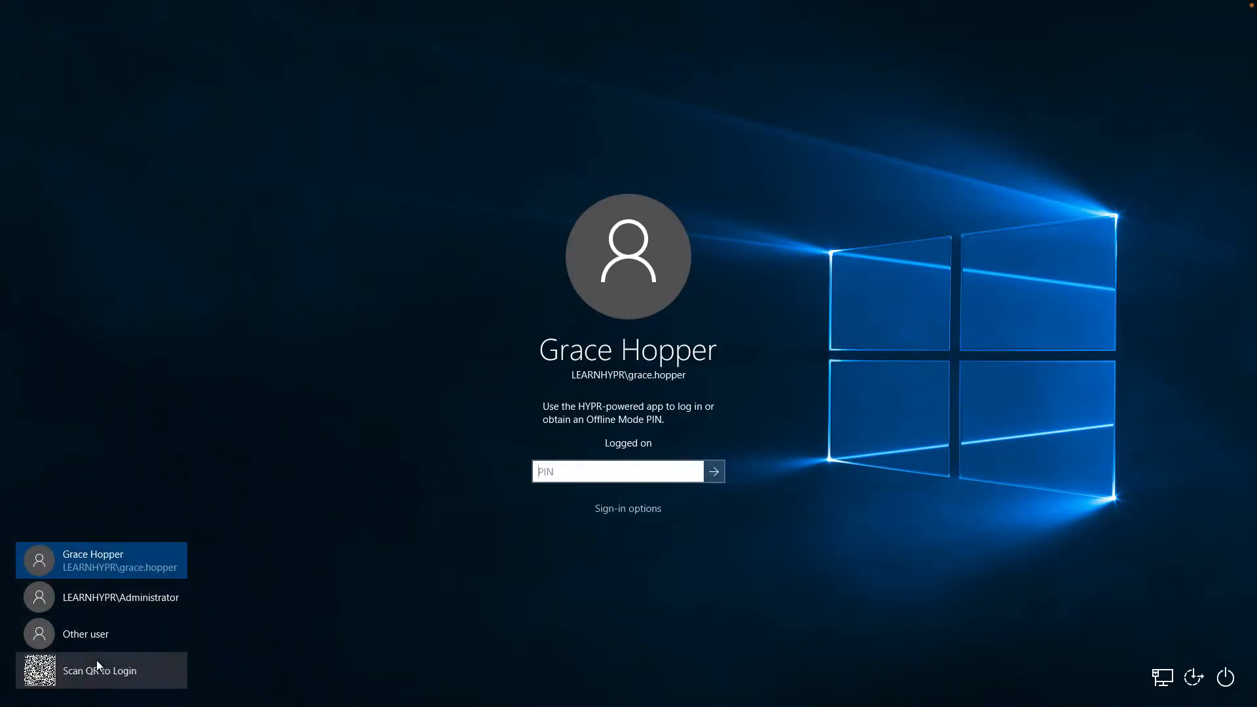
# Step: Choose the HYPR 'Scan QR to Login' option in the sign-in user list
pyautogui.click(99, 671)
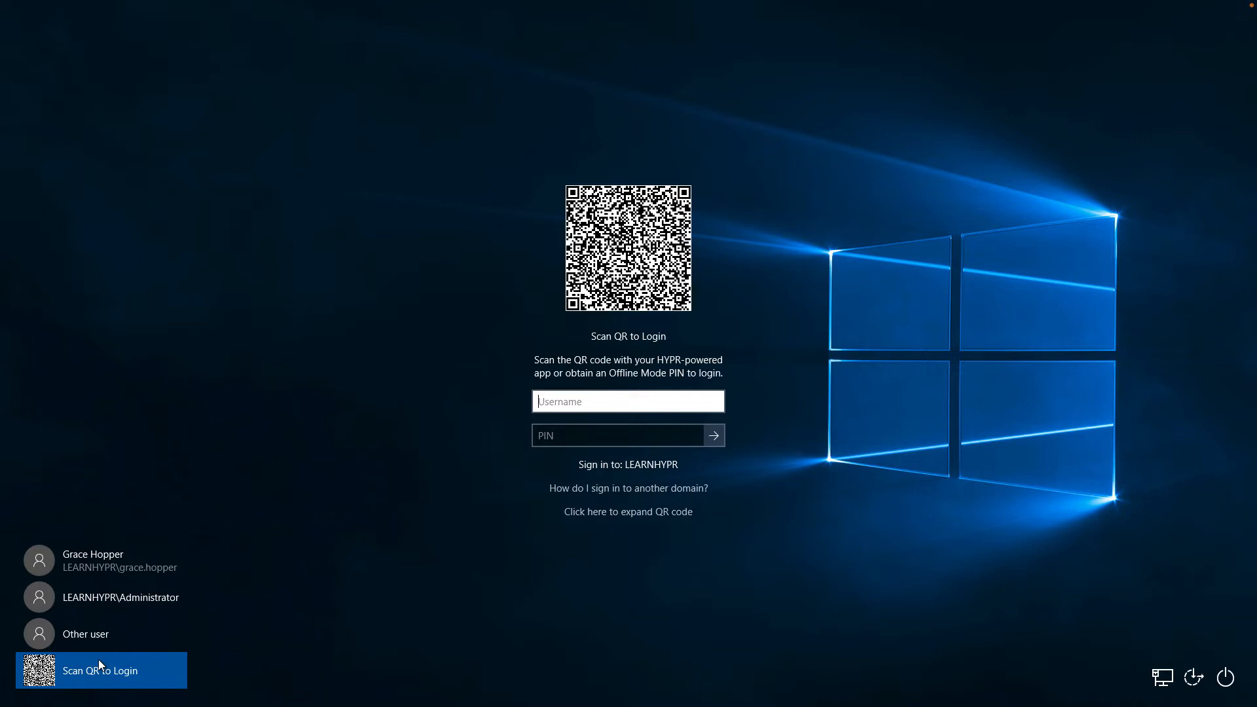
pyautogui.moveTo(227, 658)
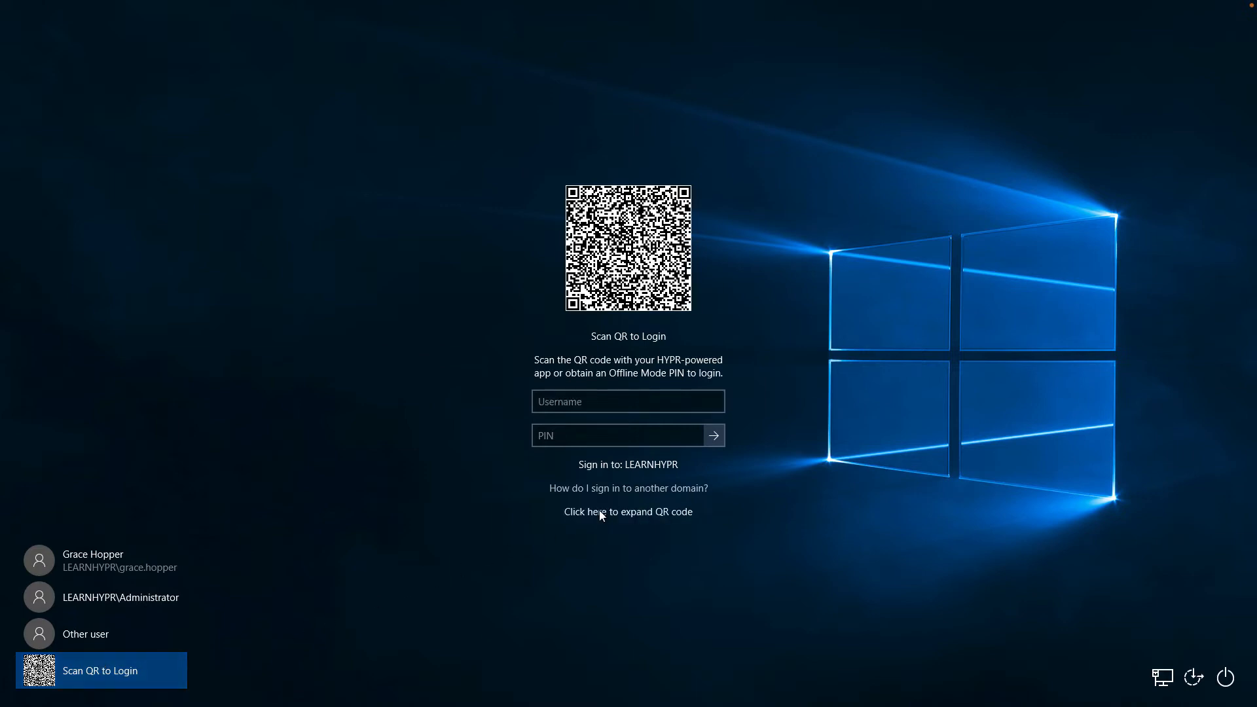
# Step: Enlarge the HYPR QR code for scanning, then close the enlarged QR window
pyautogui.click(627, 511)
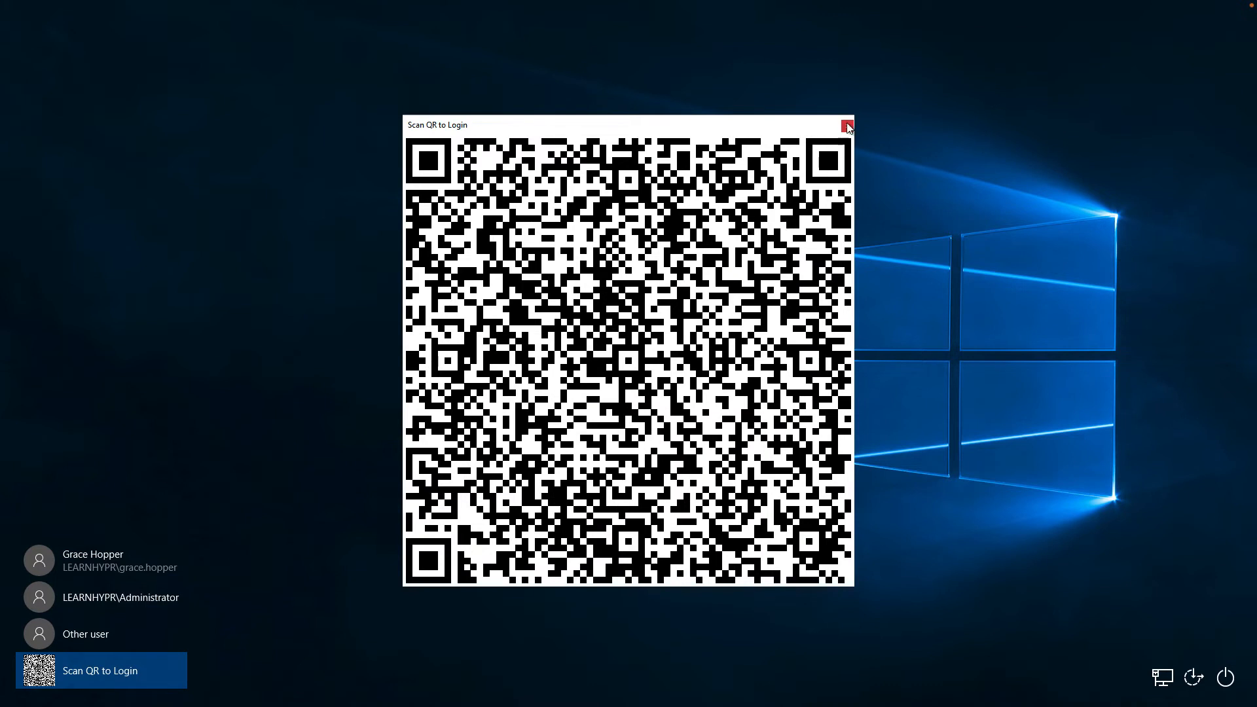
pyautogui.click(847, 128)
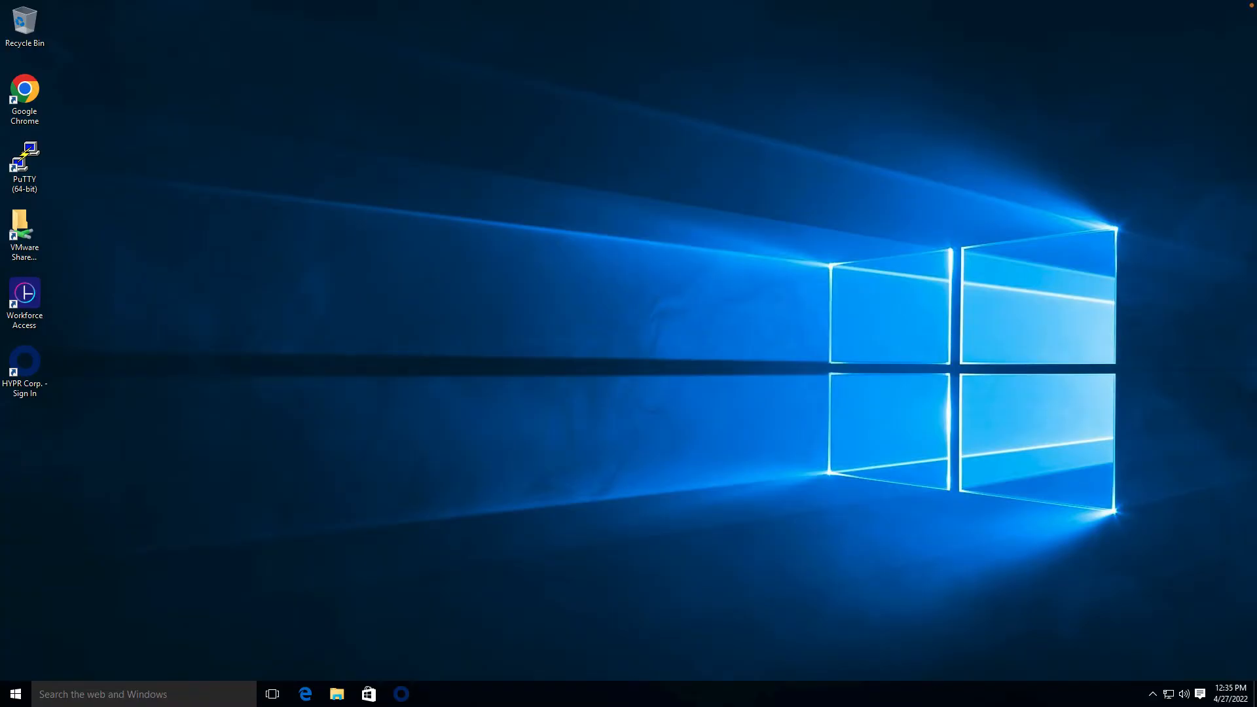
# Step: Open the HYPR Corp. Sign In page, submit the suggested 'gra…' username, and pick Smartphone login
pyautogui.doubleClick(24, 369)
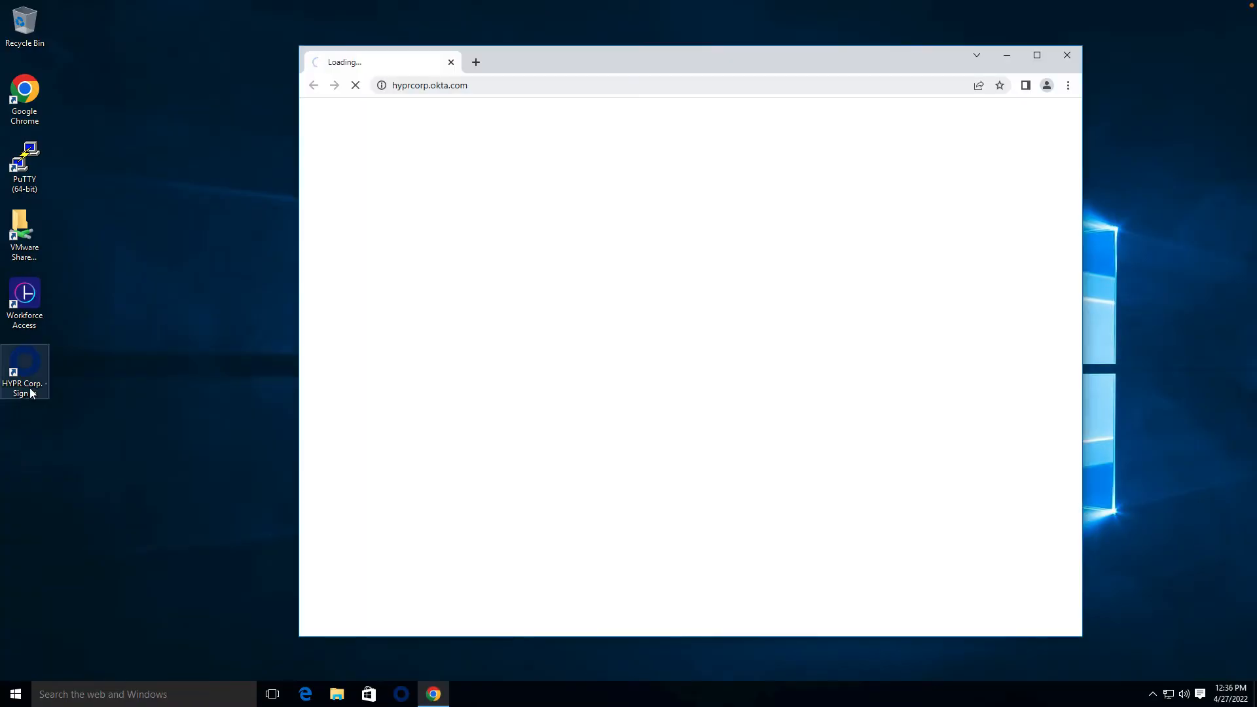
pyautogui.write('grace.hopper')
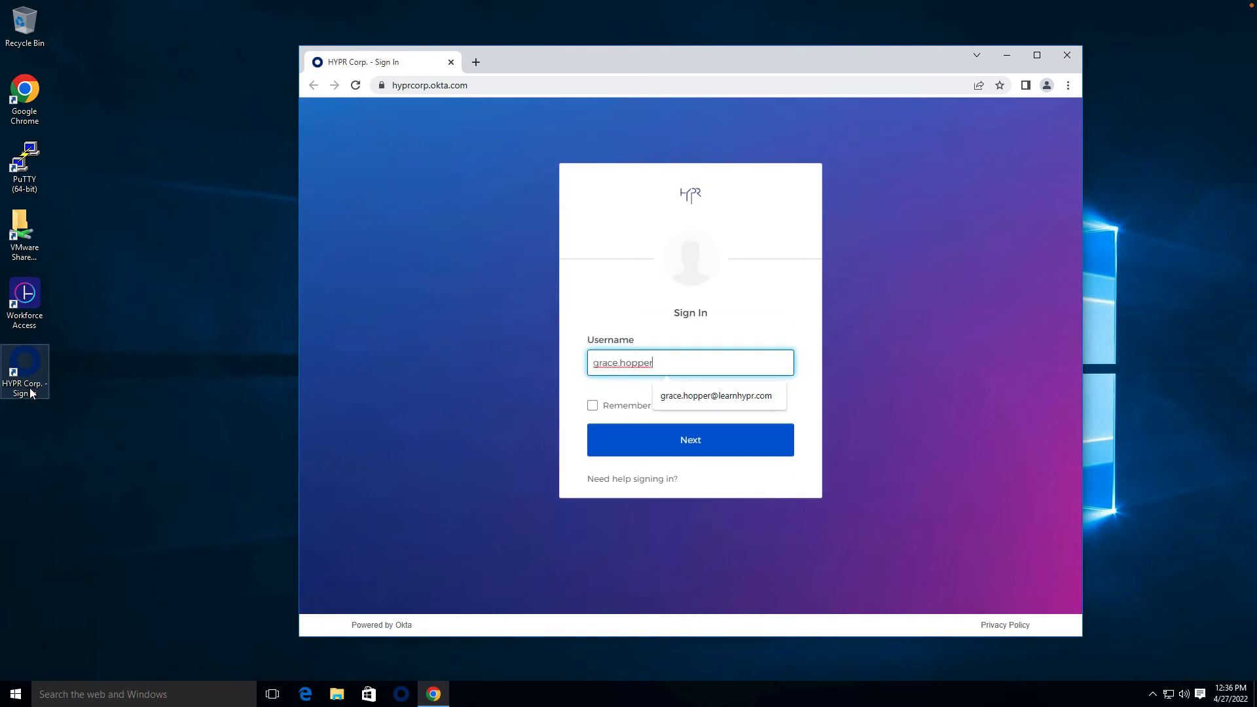
pyautogui.click(714, 395)
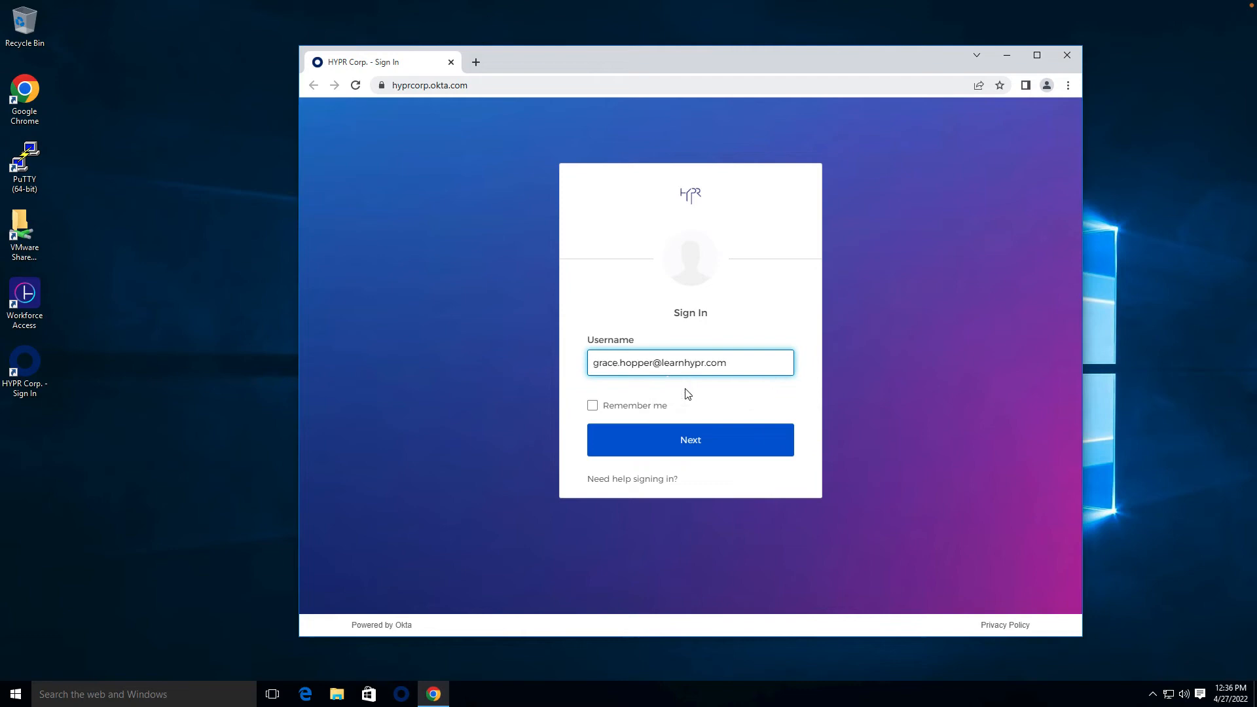
pyautogui.click(689, 439)
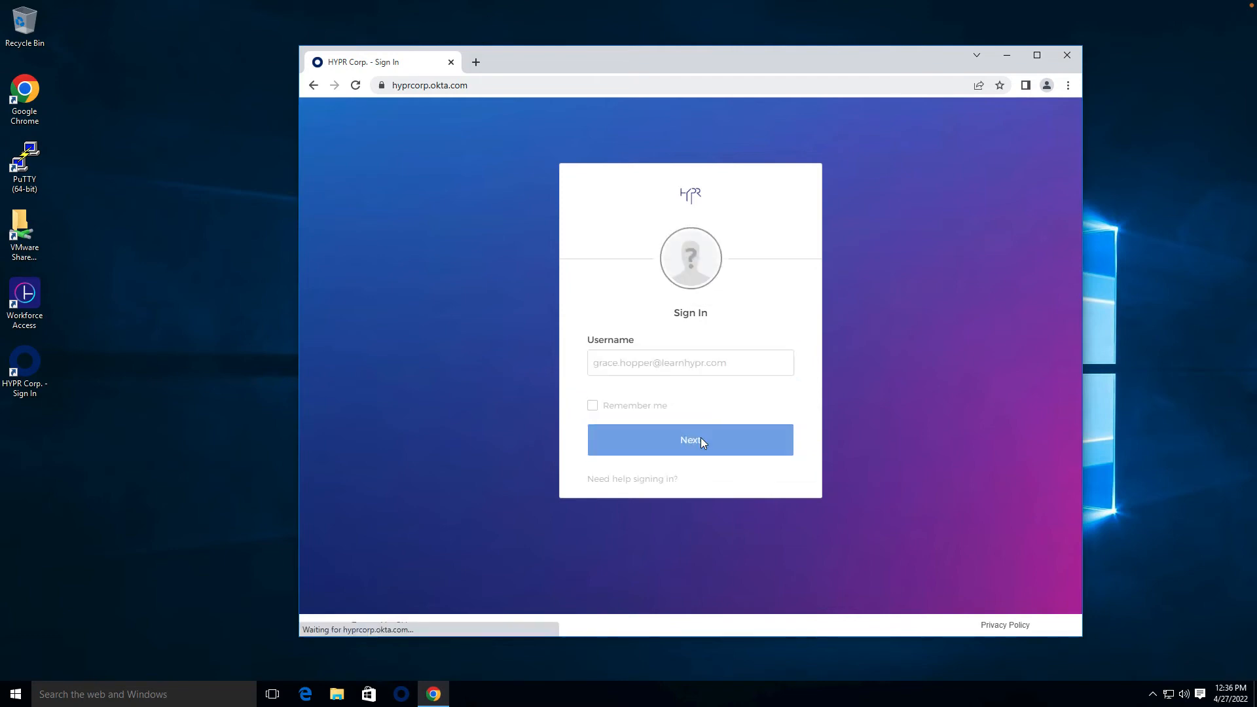
pyautogui.click(689, 440)
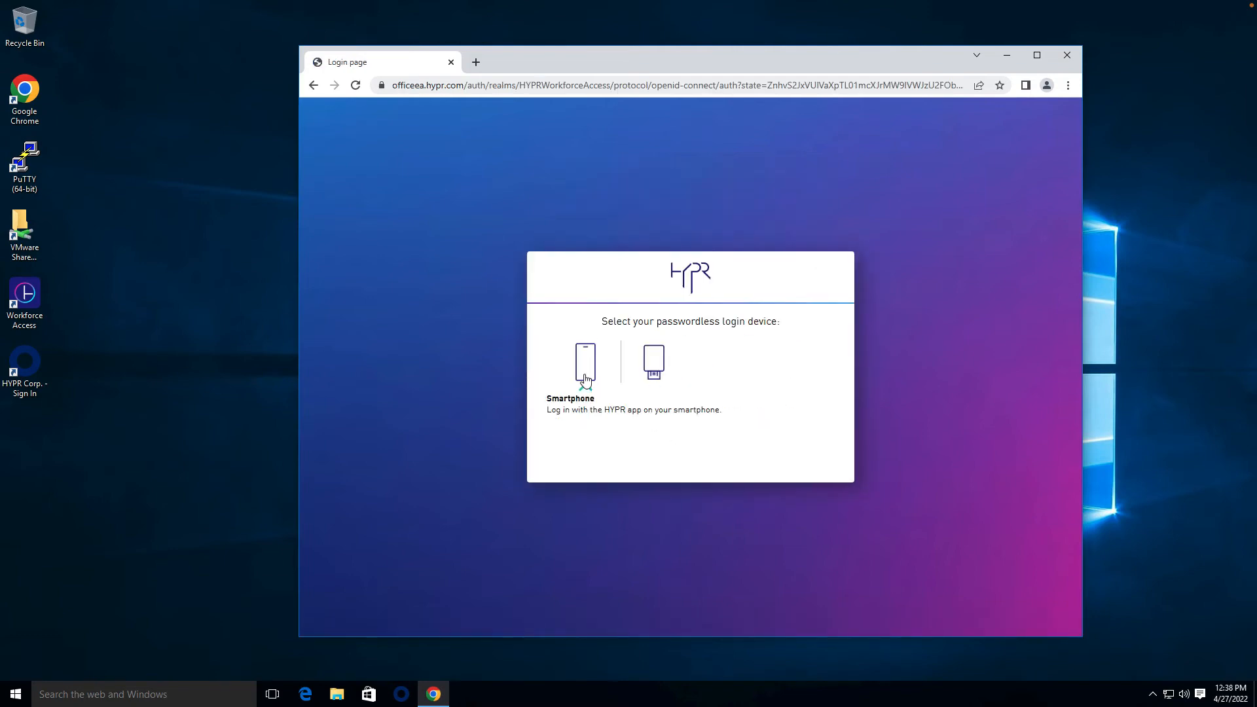
pyautogui.click(585, 365)
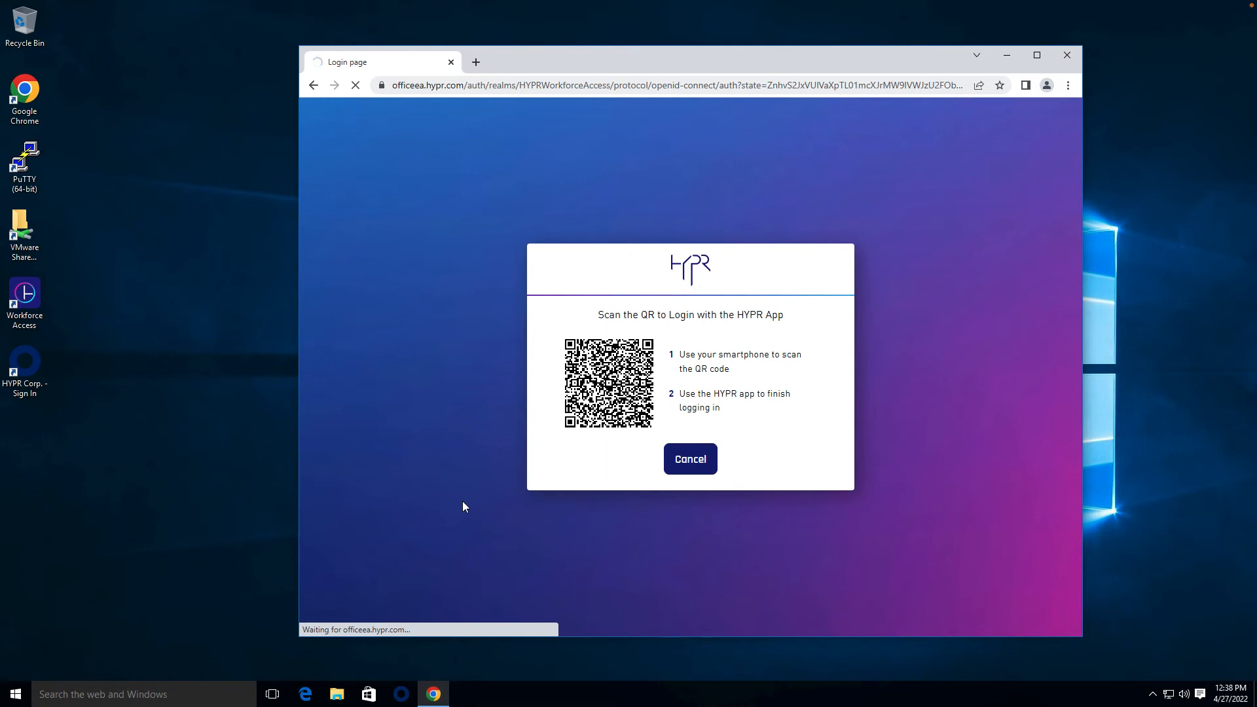